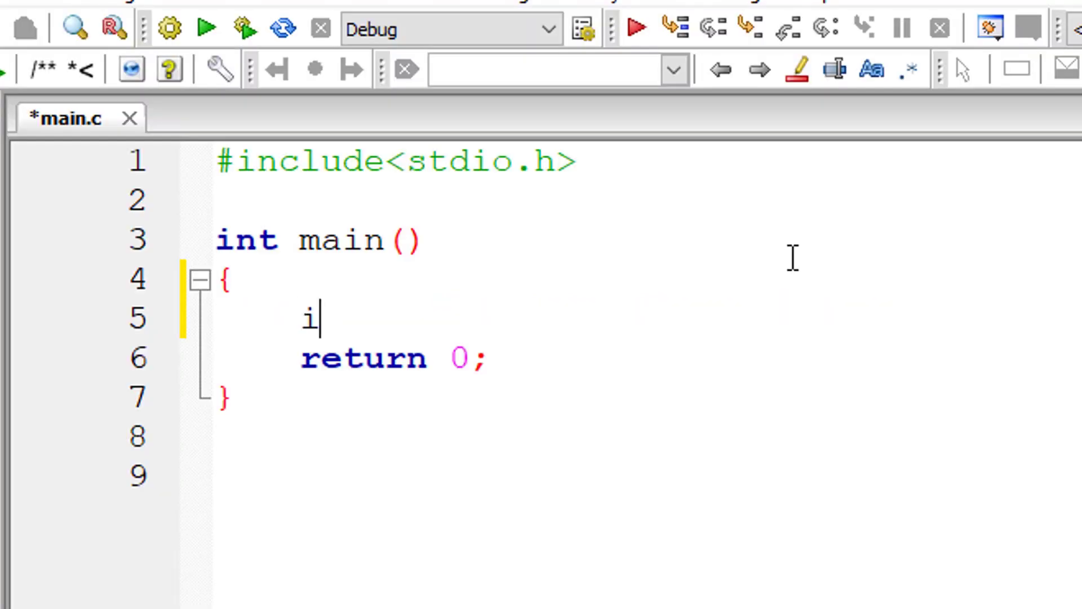
# Declare int variables start, end, count and temp at the top of main
pyautogui.write('nt start,')
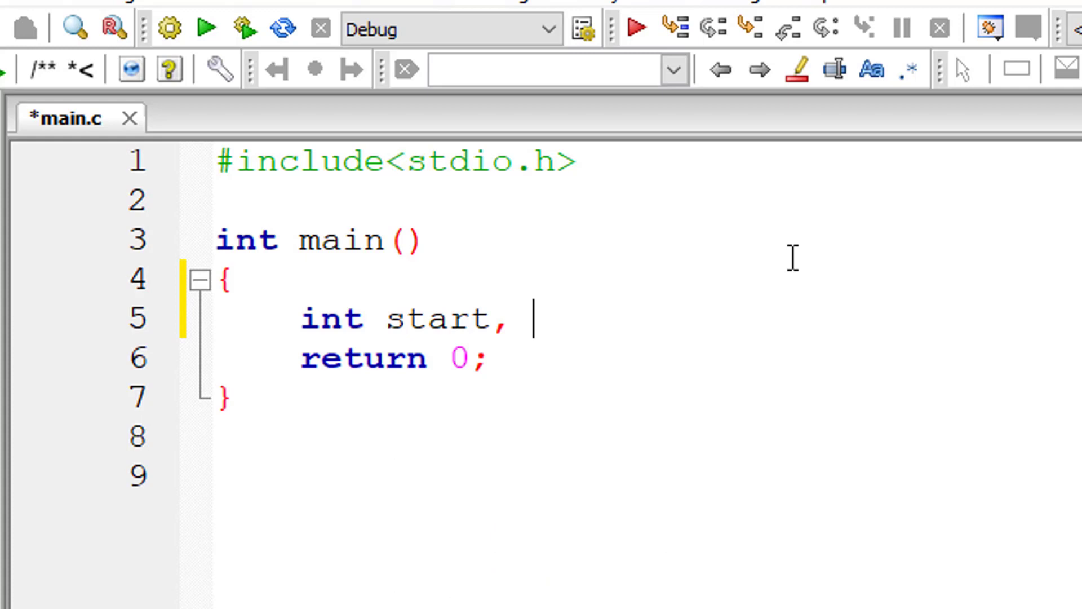
pyautogui.write('end, cou')
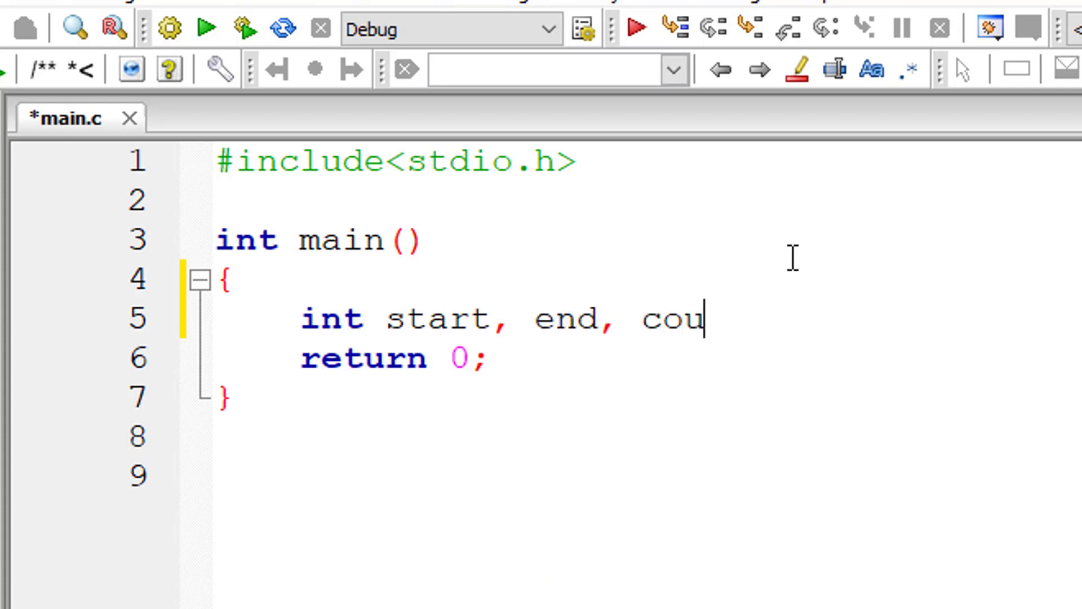
pyautogui.write('nt, temp;')
pyautogui.write('printf("')
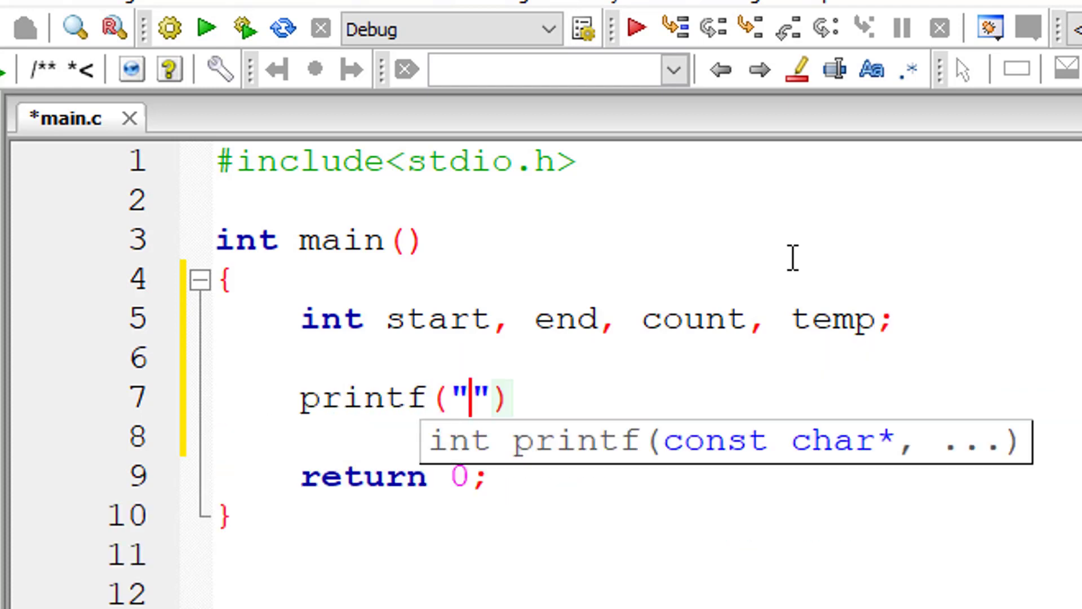
# Write a printf prompt "Enter start and end value to find even number:"
pyautogui.write('Enter start and')
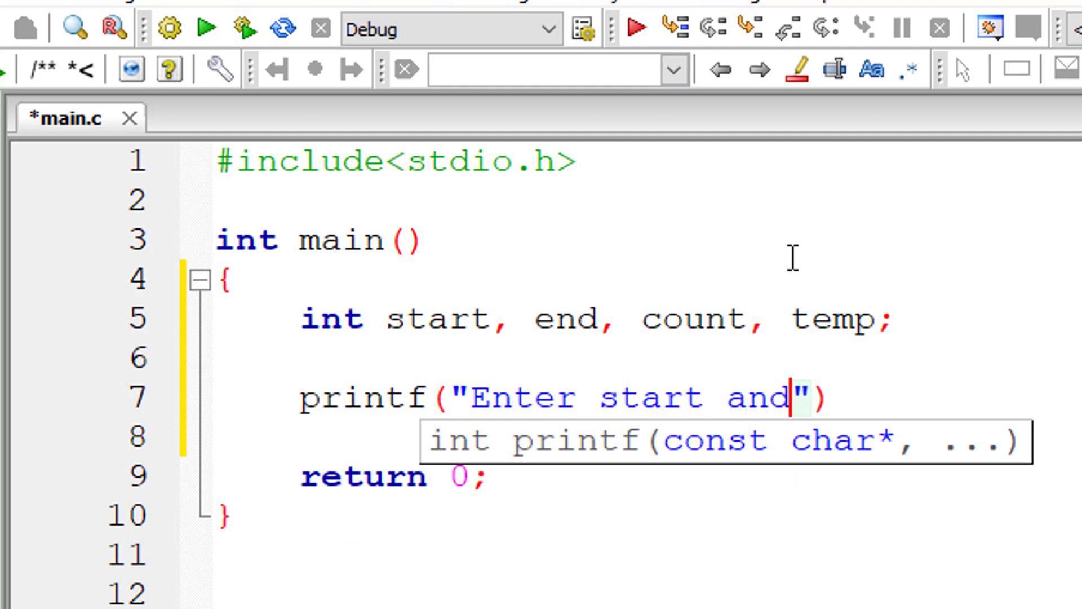
pyautogui.write('end value to f')
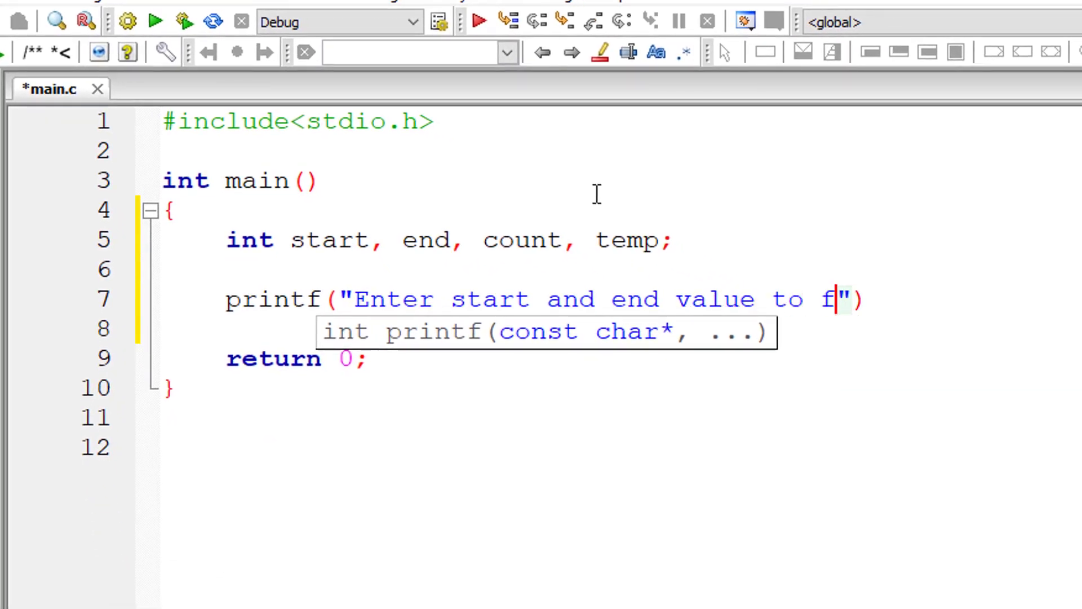
pyautogui.write('ind even')
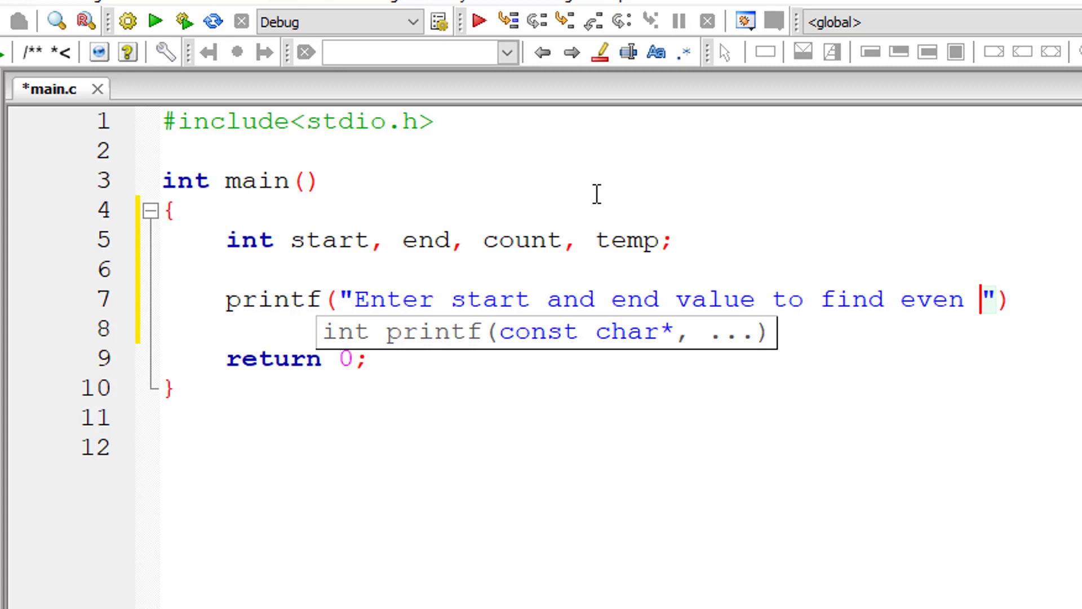
pyautogui.write('number:')
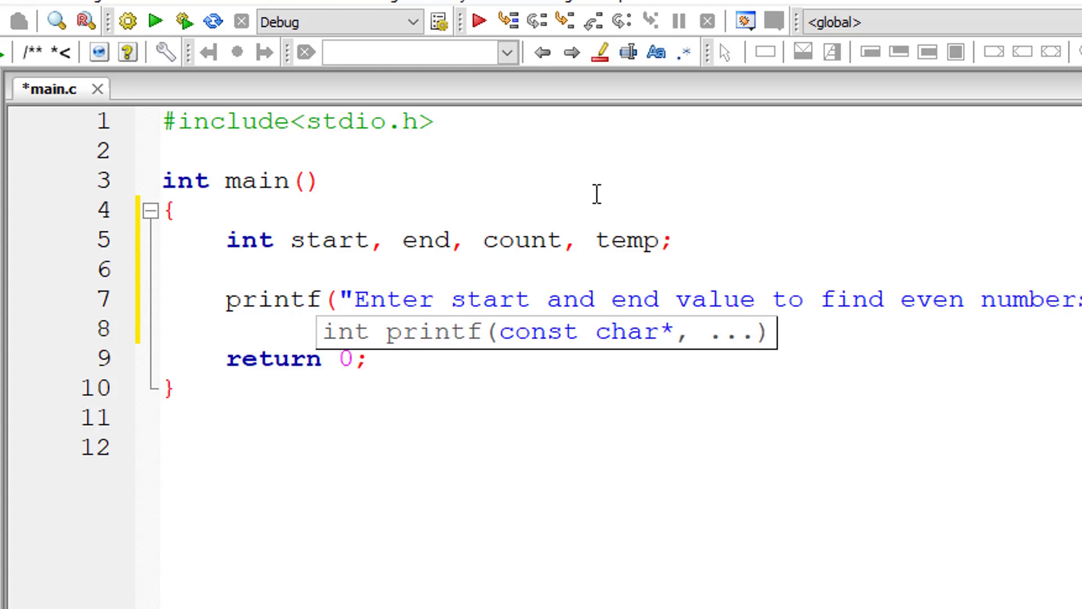
# Read both integers with scanf("%d%d", &start, &end);
pyautogui.write('scanf()')
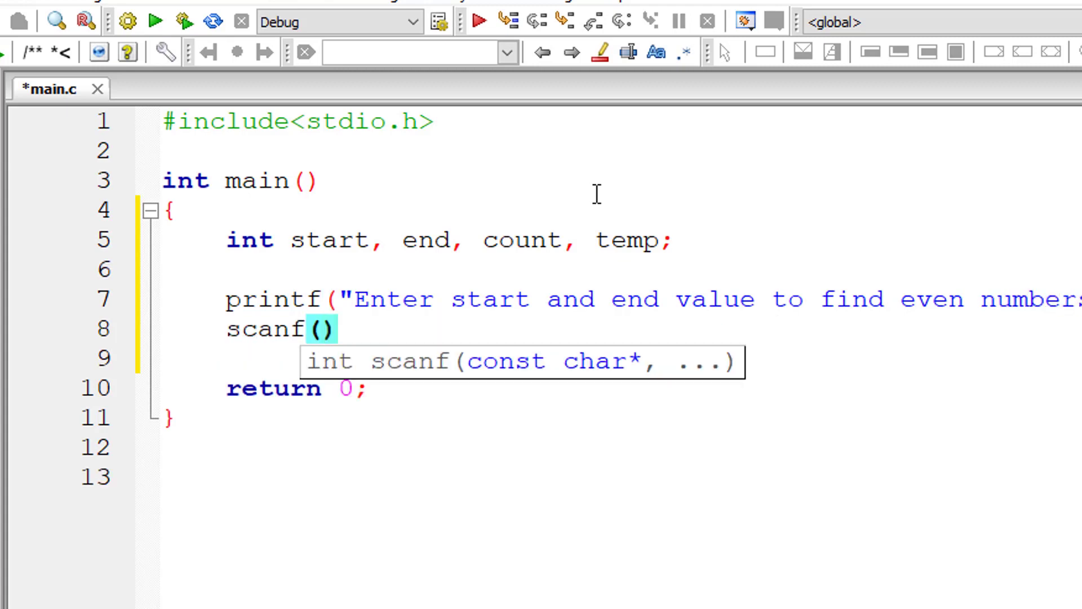
pyautogui.write('"%d%d", &start, &')
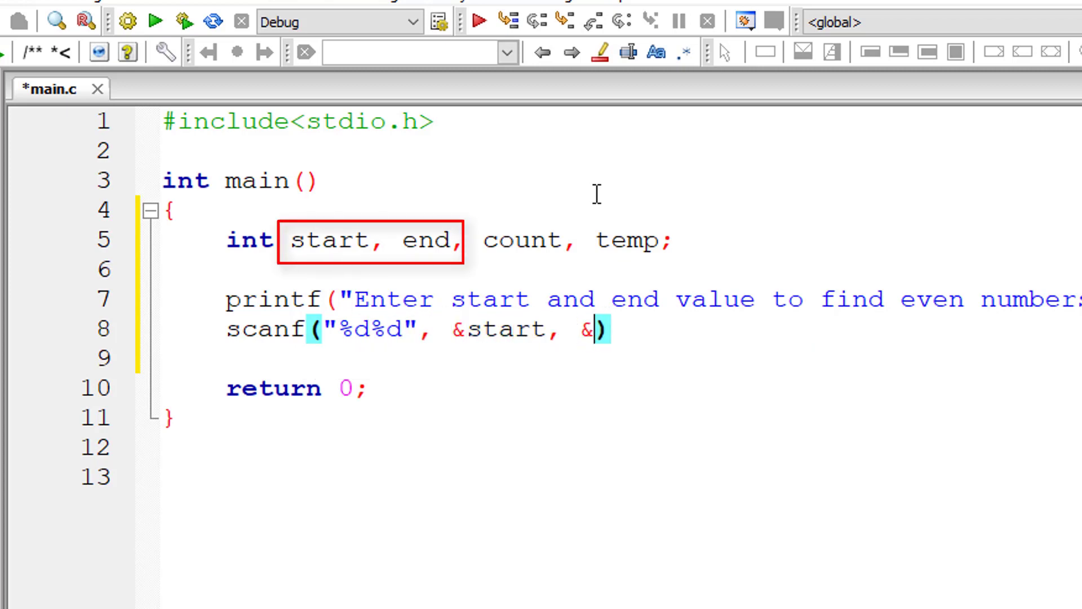
pyautogui.write('end);')
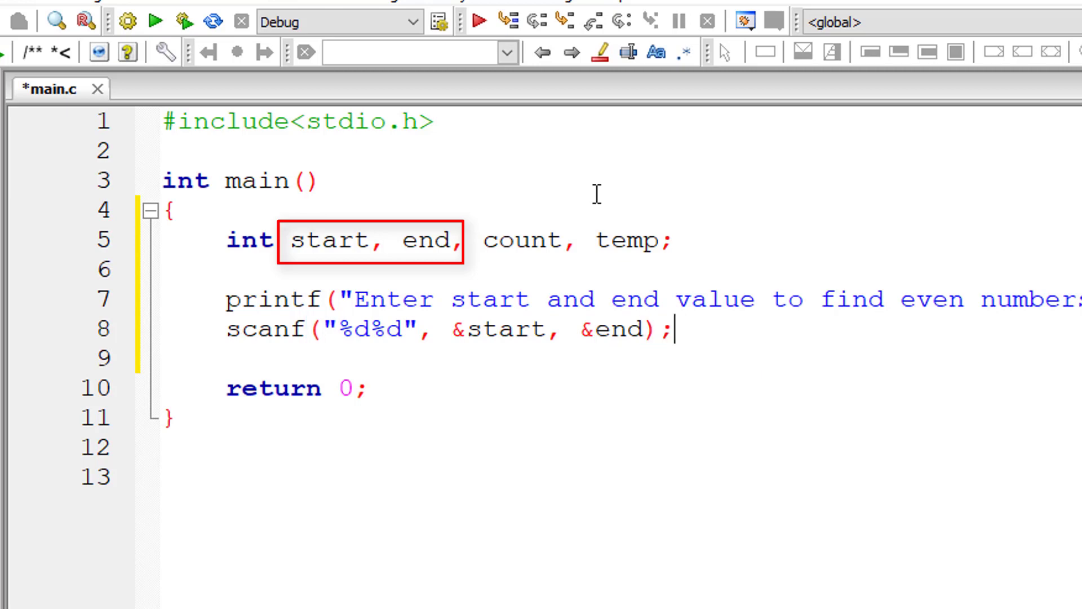
# Begin an if(start > end) block that stores start in temp
pyautogui.write('if(st)')
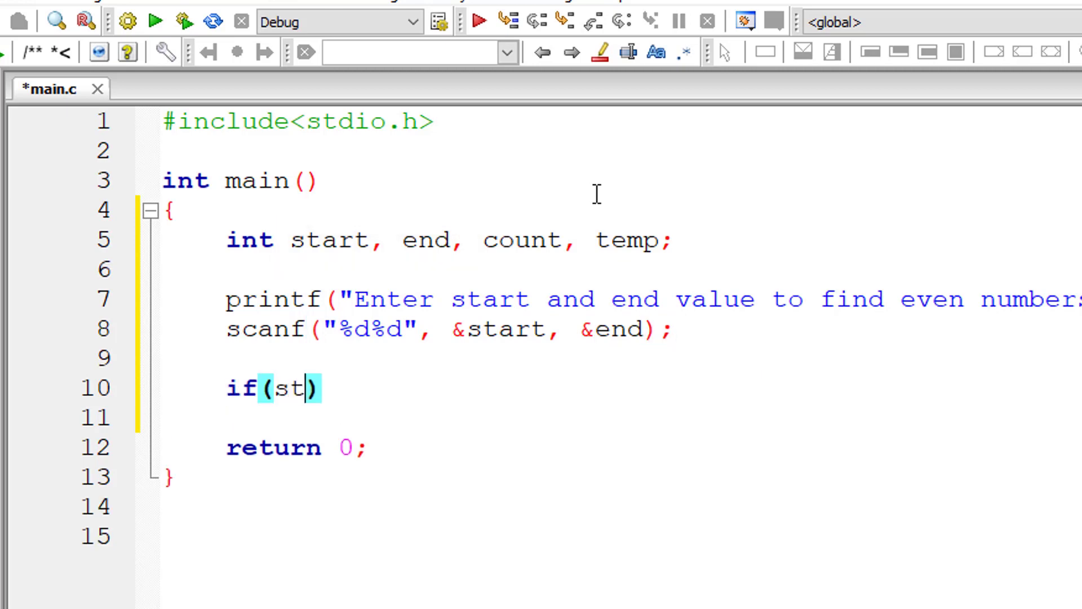
pyautogui.write('art > end')
pyautogui.click(622, 417)
pyautogui.write('{')
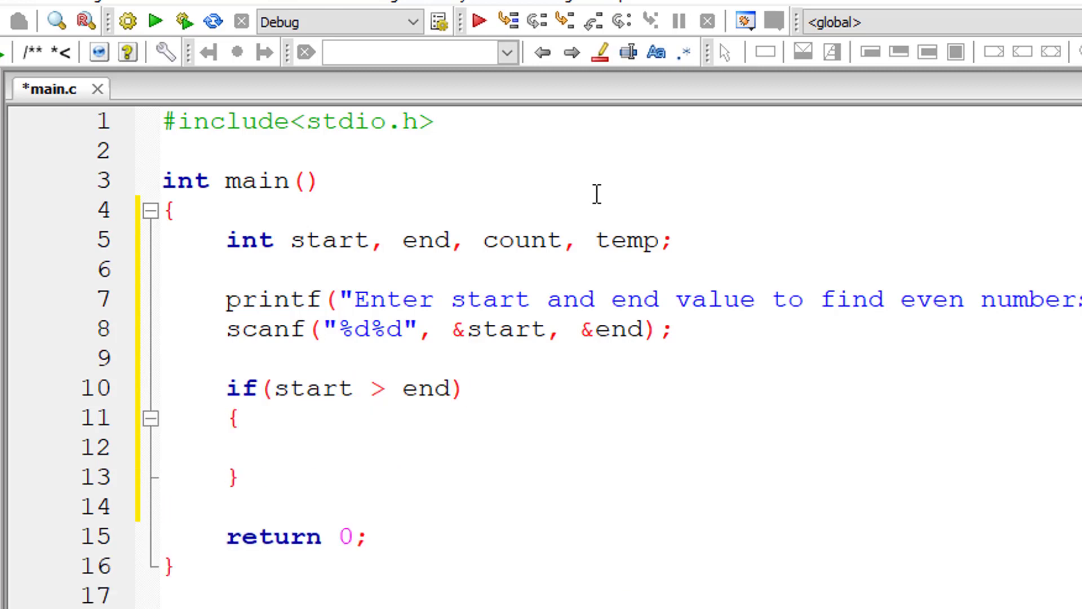
pyautogui.write('tem')
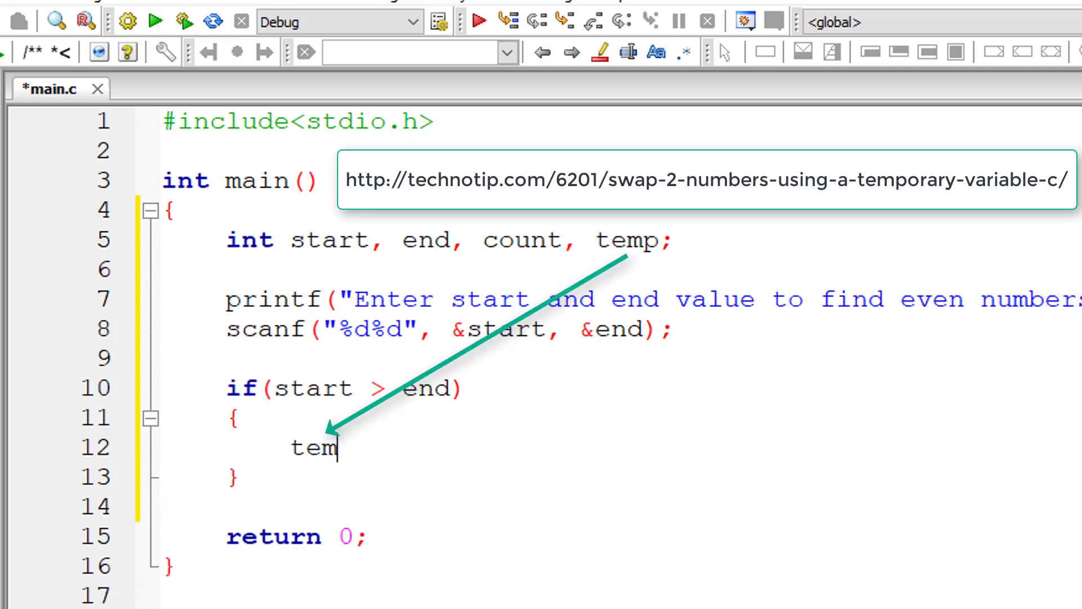
pyautogui.write('p = sta')
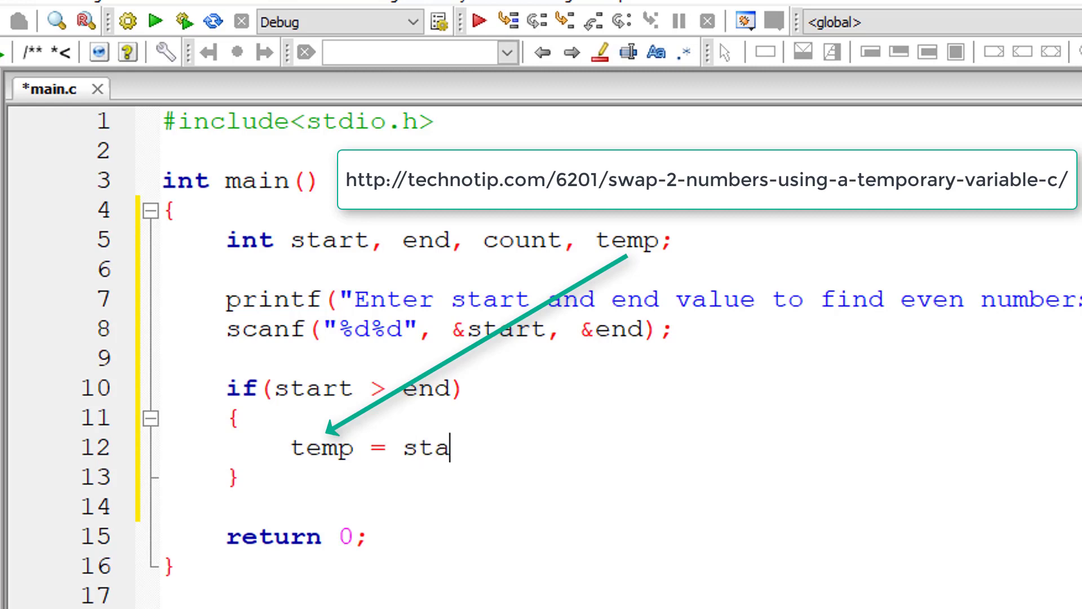
pyautogui.write('rt;')
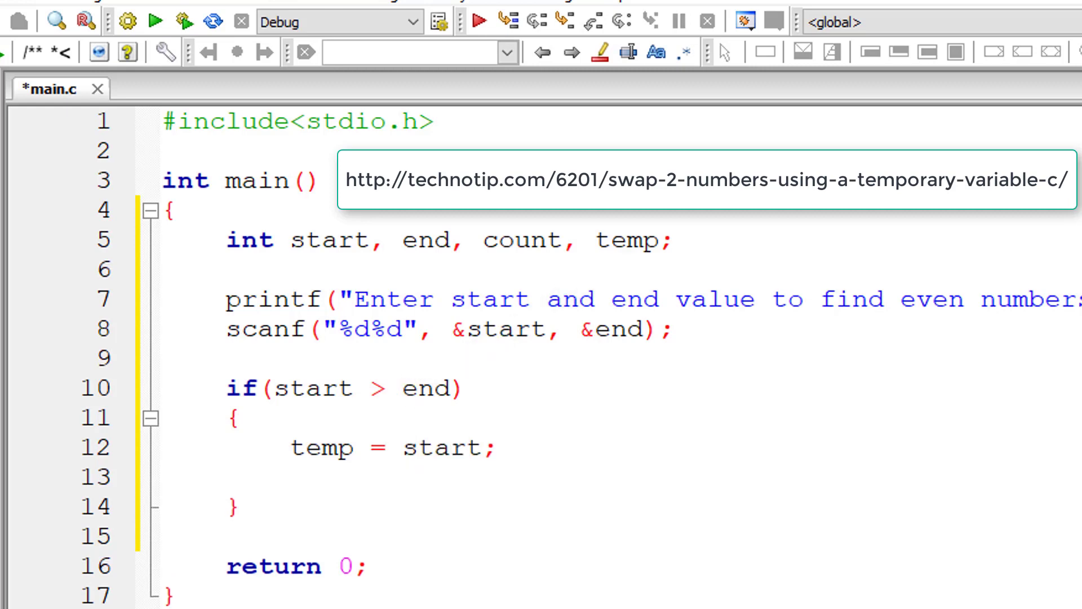
# Complete the swap with start = end; end = temp; and begin the next printf
pyautogui.write('sta')
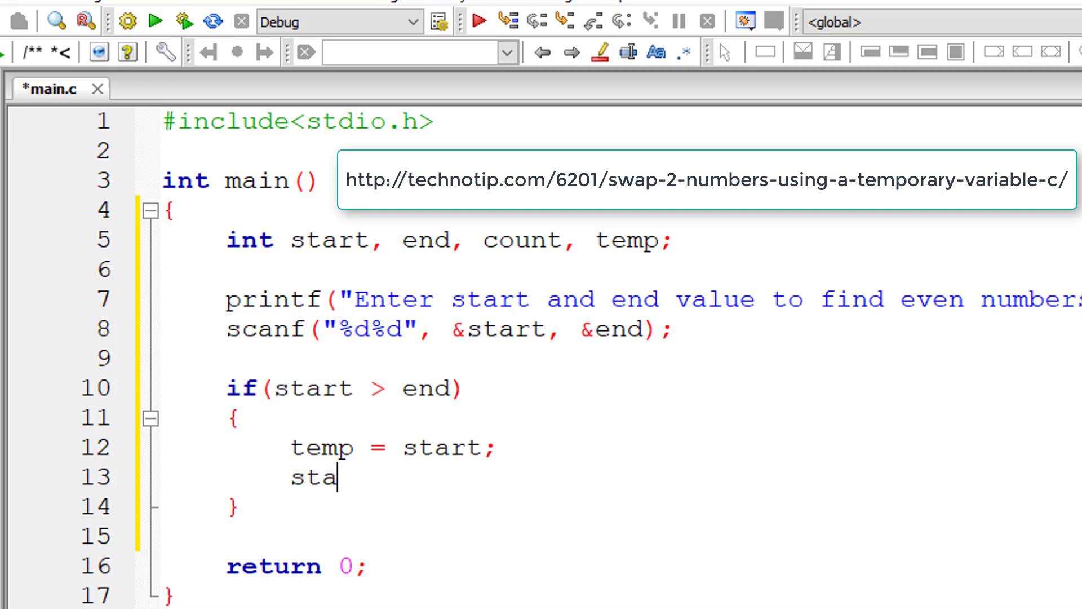
pyautogui.write('rt')
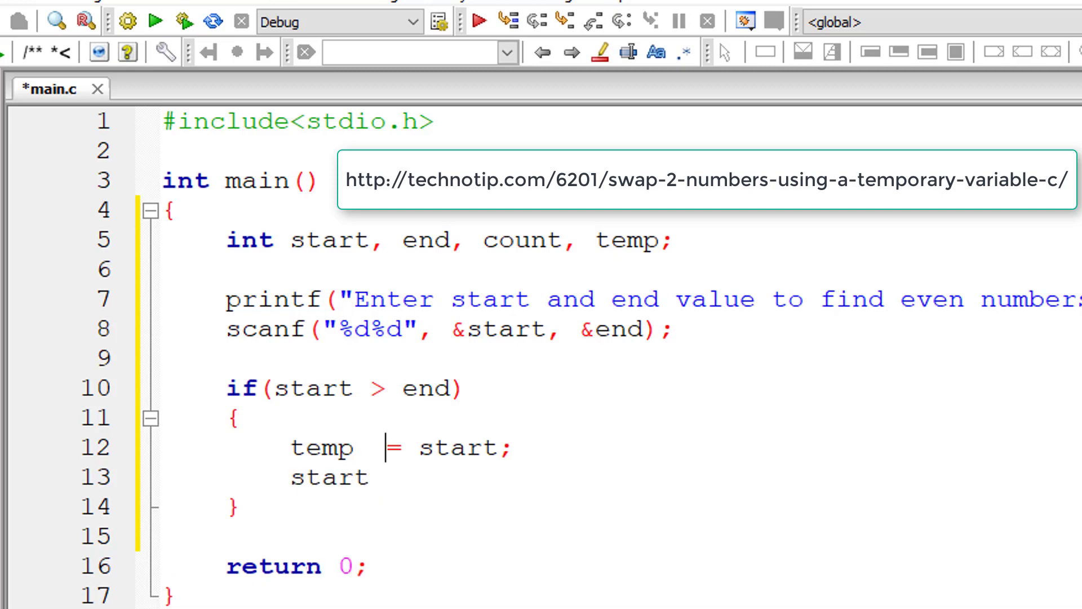
pyautogui.write('= end;')
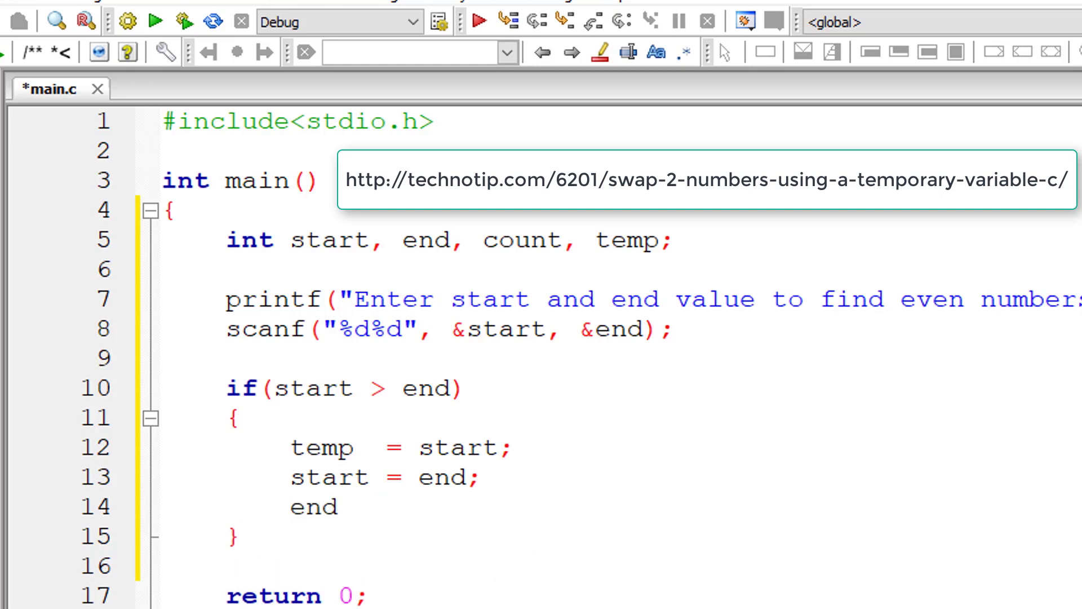
pyautogui.write('= temp;')
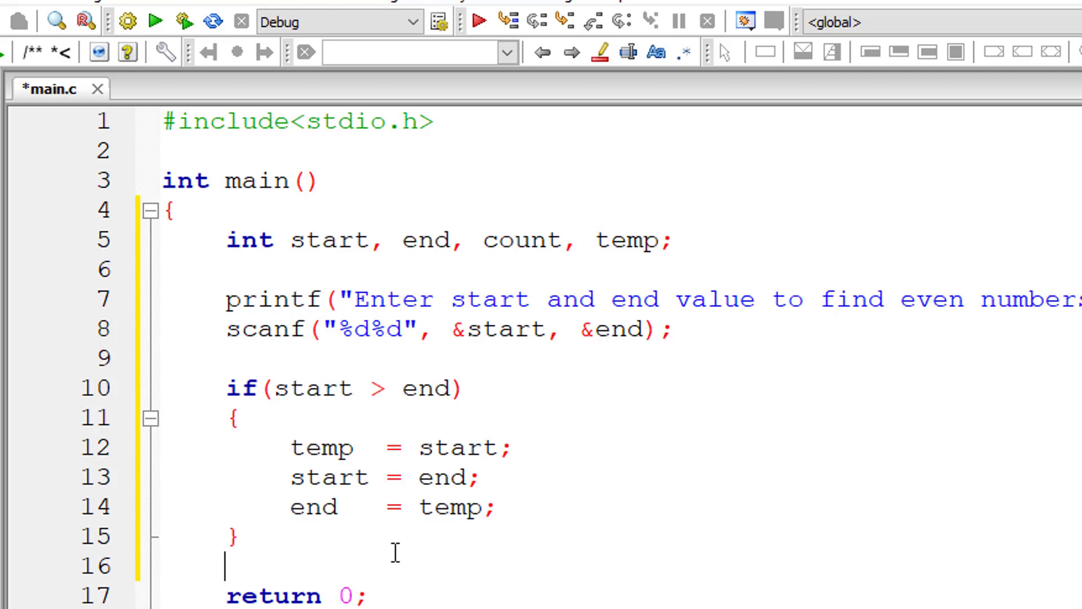
pyautogui.write('printf("Even ")')
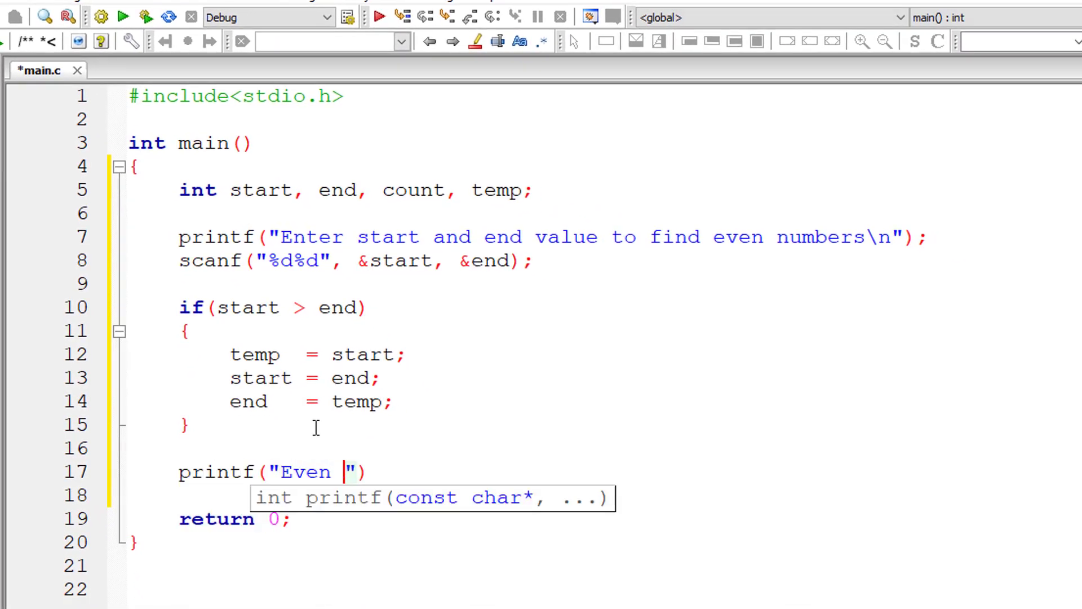
# Print the heading "Even numbers between %d and %d are\n" with start and end
pyautogui.write('numbers between %d an')
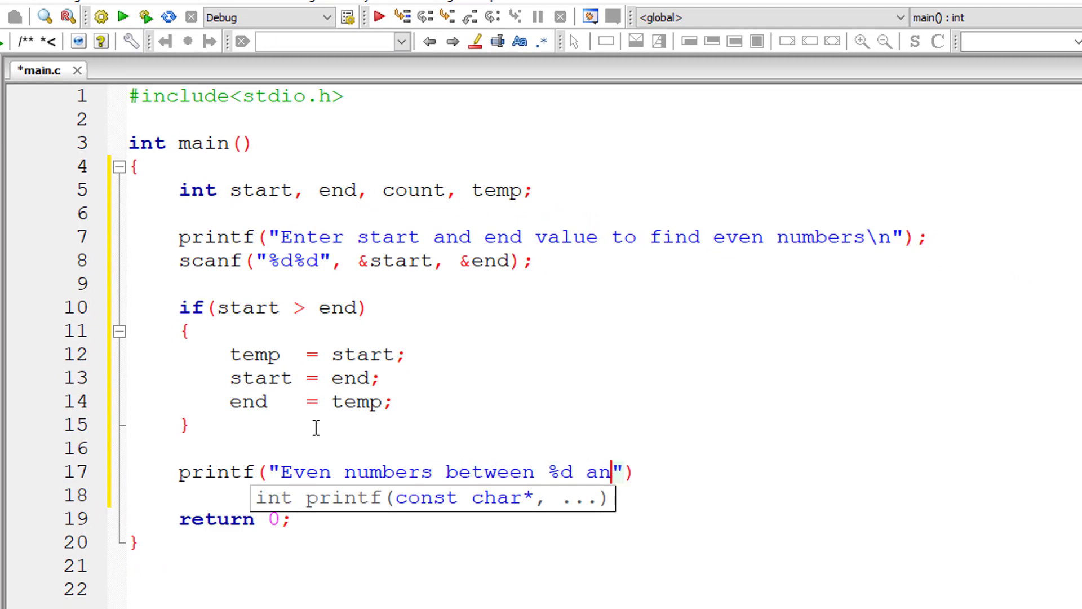
pyautogui.write('d %d are\\n')
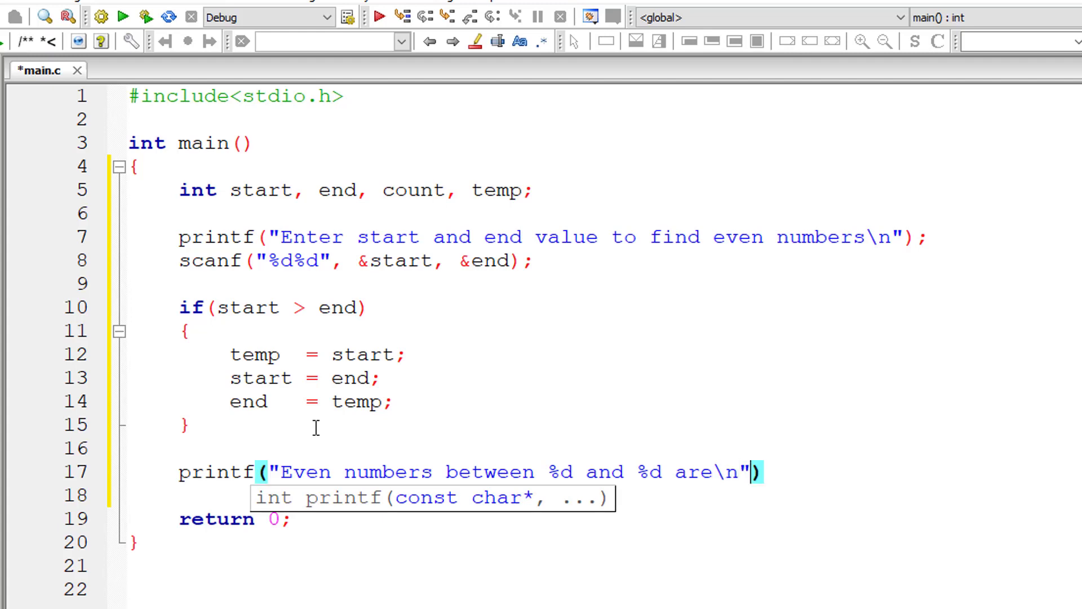
pyautogui.write(', stat')
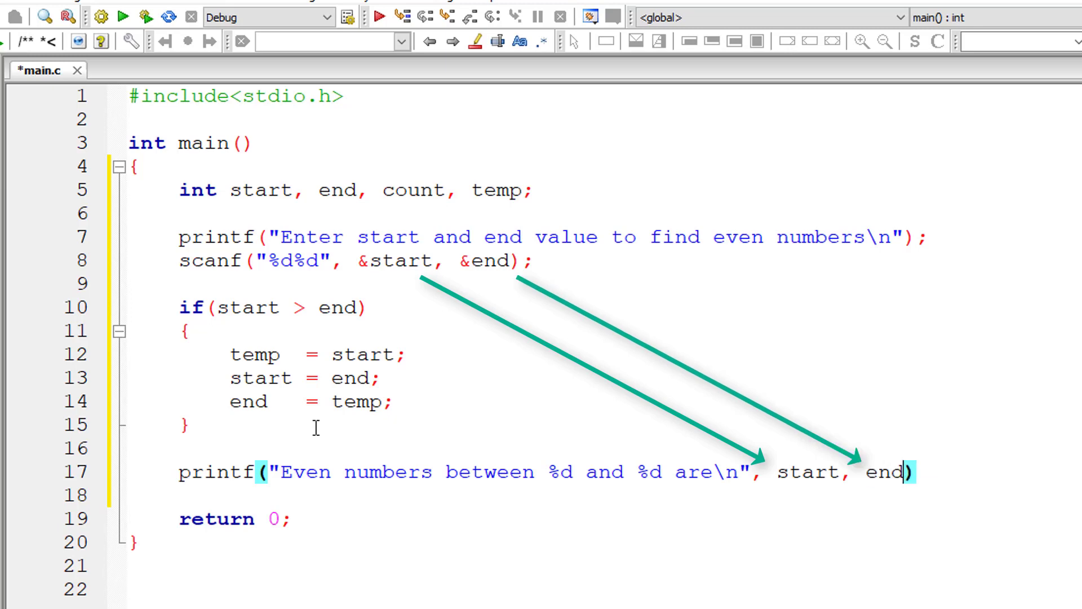
pyautogui.write(';')
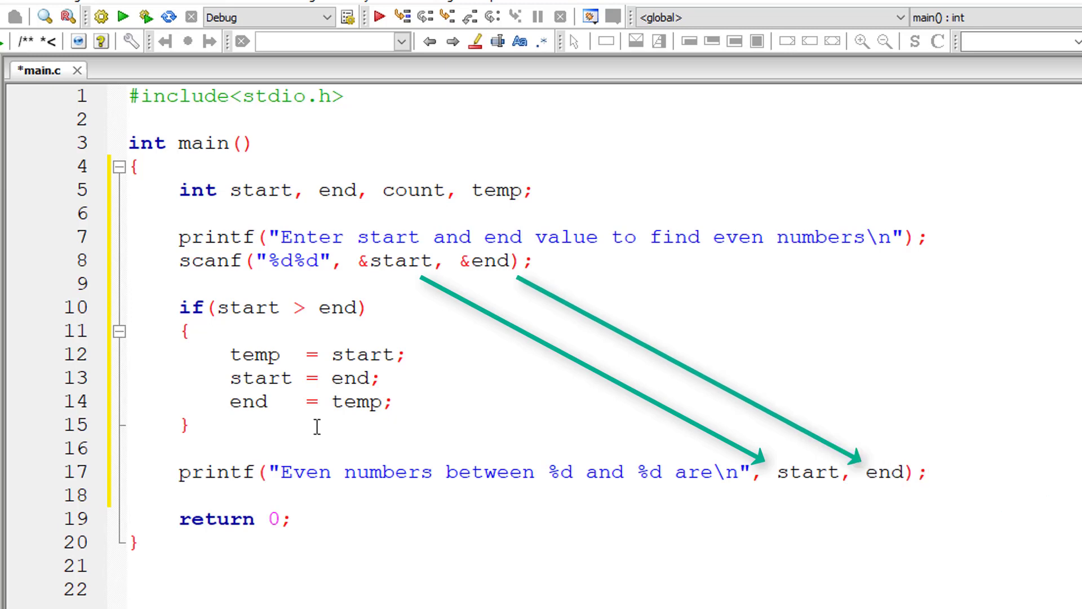
# Write the loop header for(count = start; count <= end; count++)
pyautogui.write('for()')
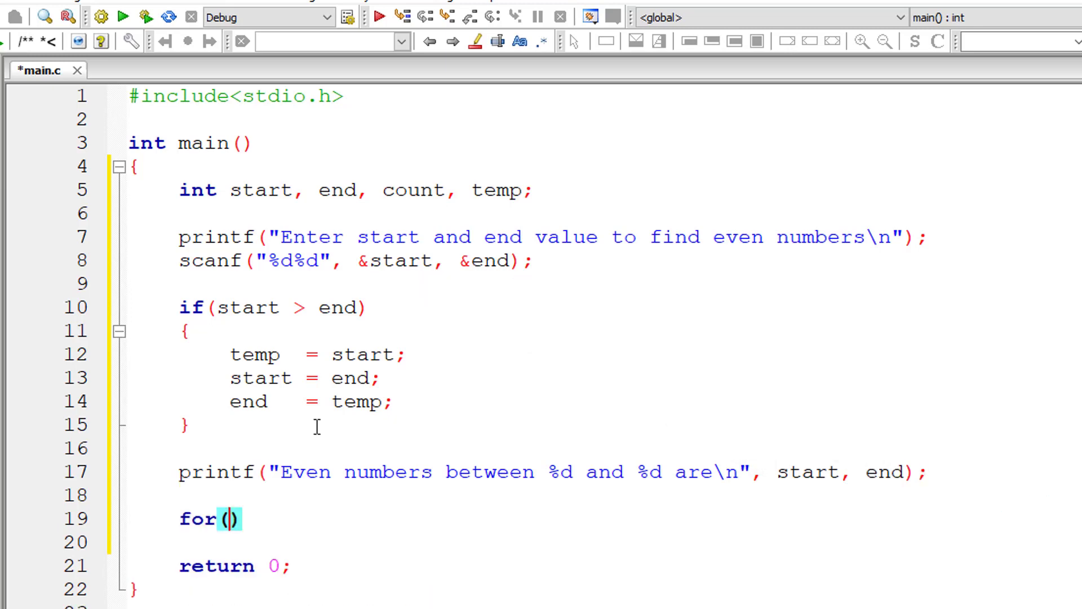
pyautogui.write('count =')
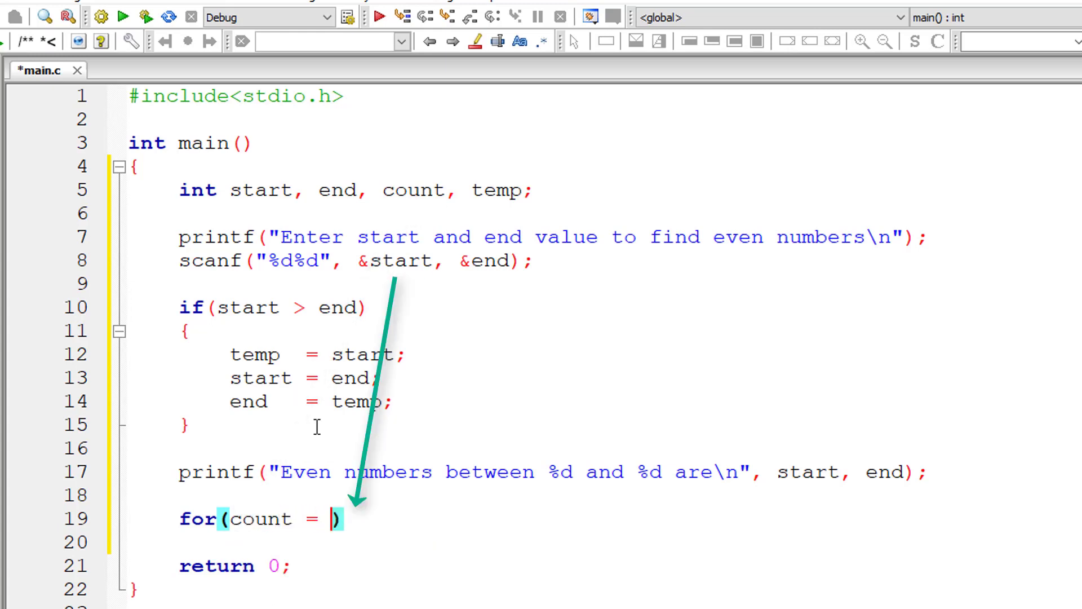
pyautogui.write('start;')
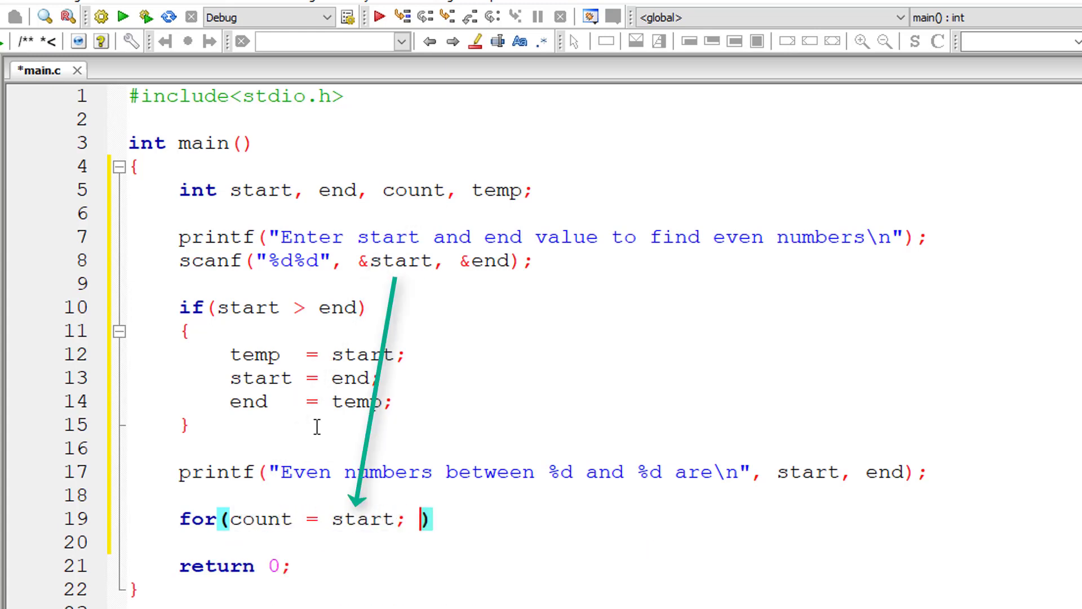
pyautogui.write('count')
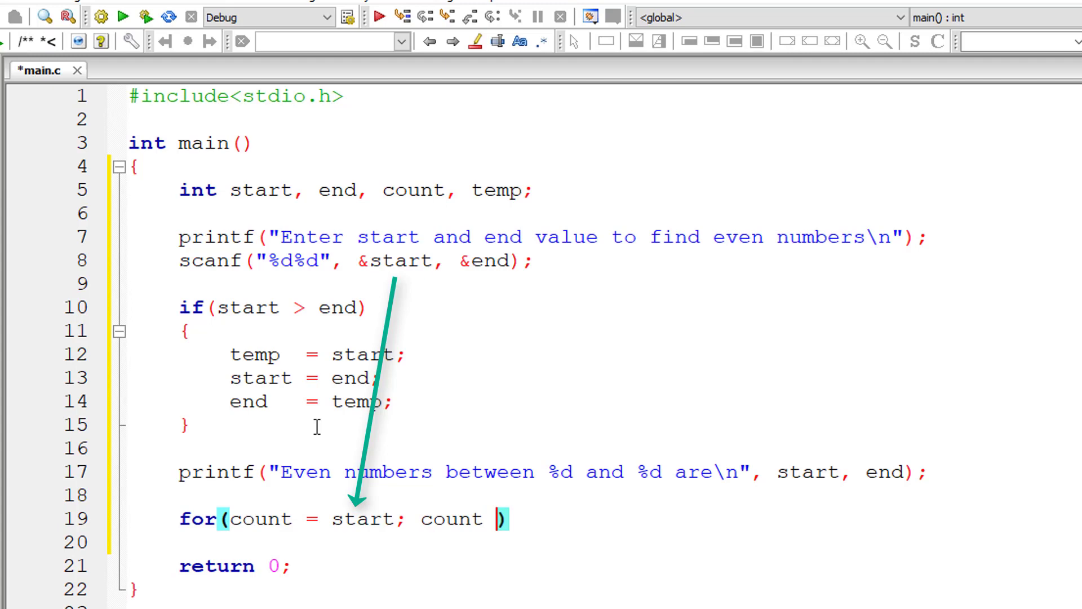
pyautogui.write('<= end')
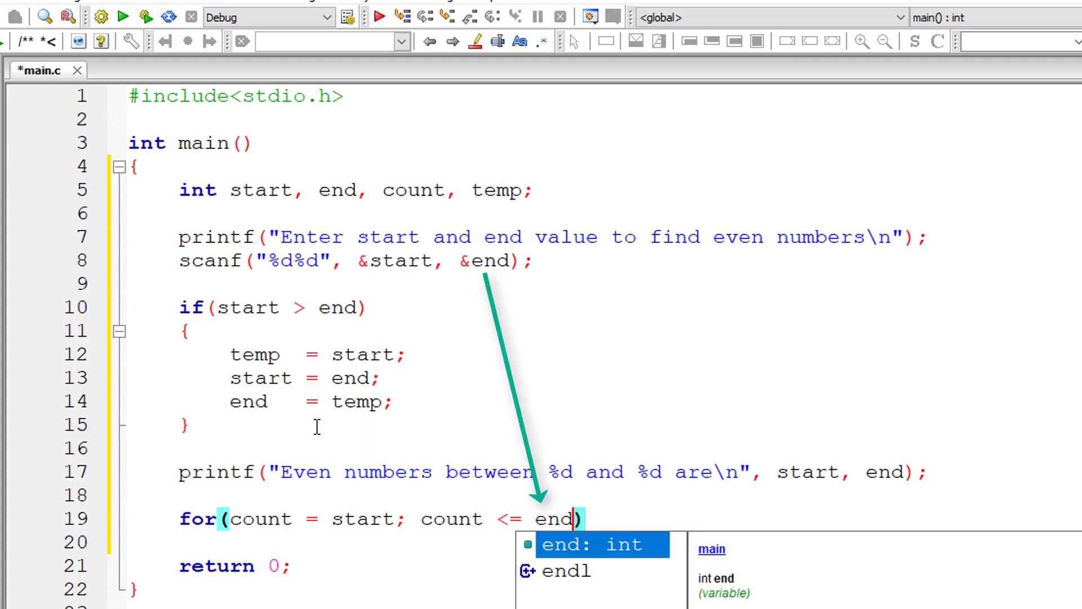
pyautogui.write('; count++')
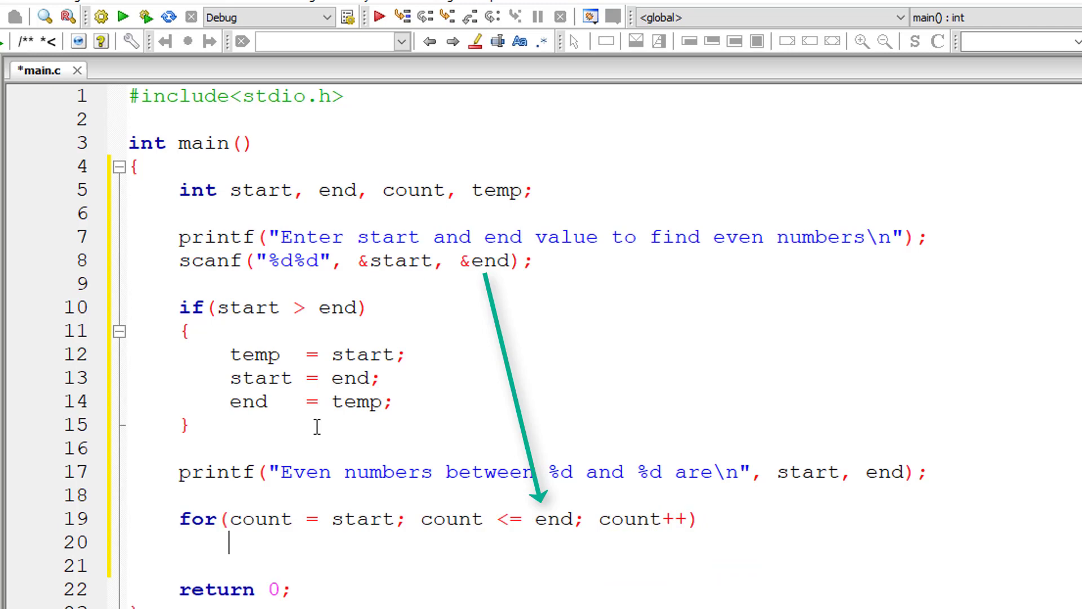
# Inside the loop print count with printf("%d\n", count) when count % 2 == 0, then save main.c
pyautogui.write('if()')
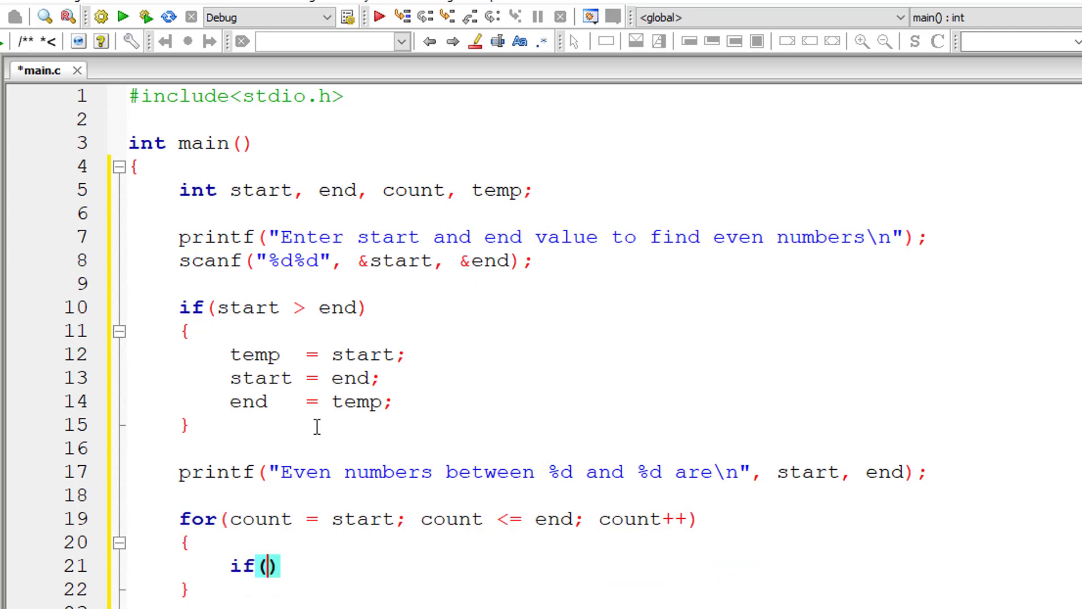
pyautogui.write('count % 2')
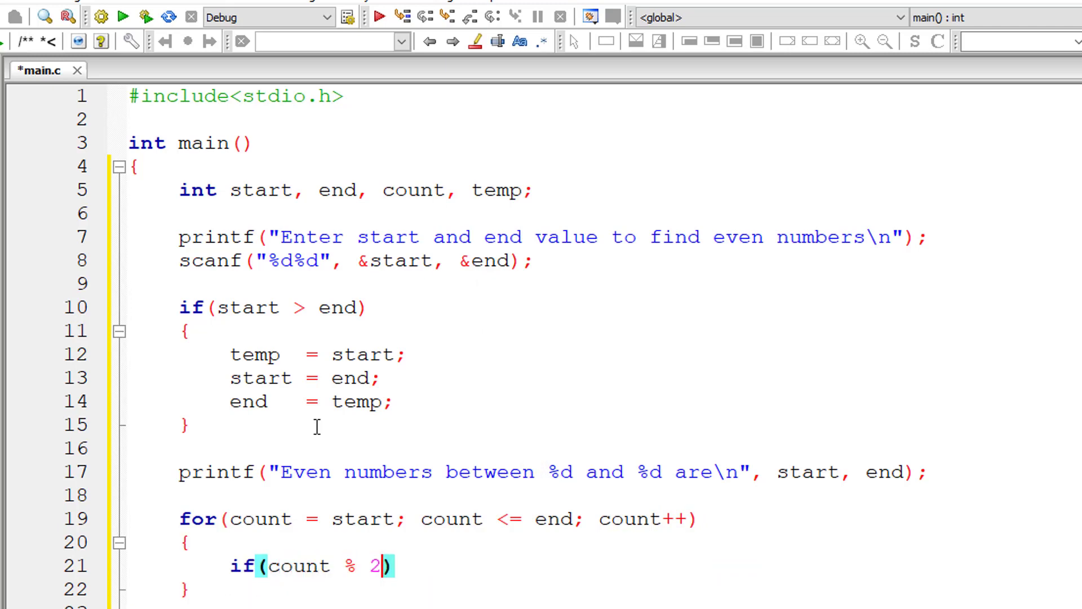
pyautogui.write('== 0')
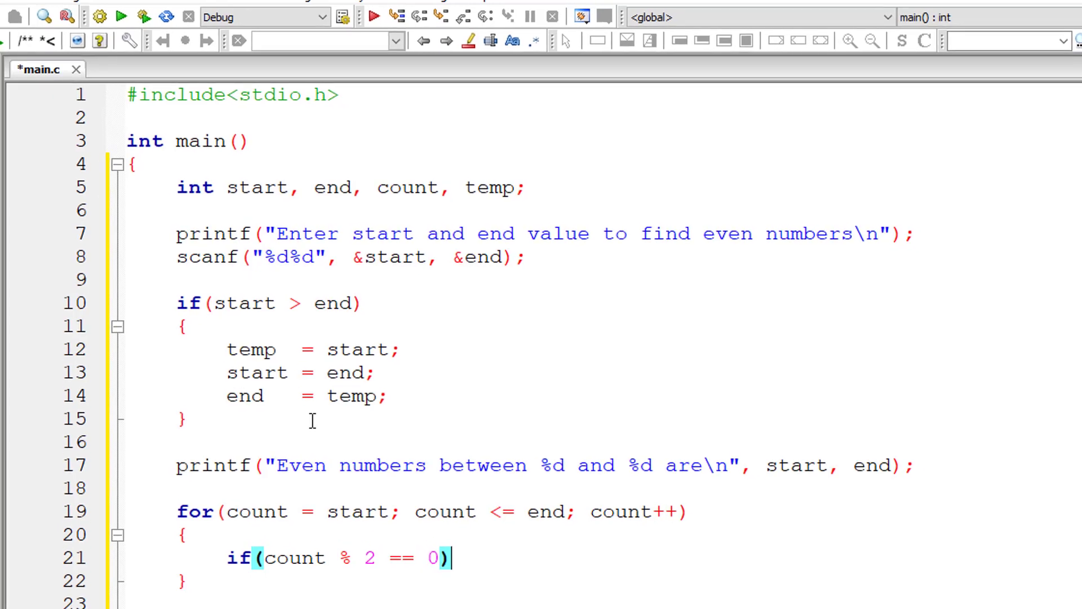
pyautogui.write('printf("%d")')
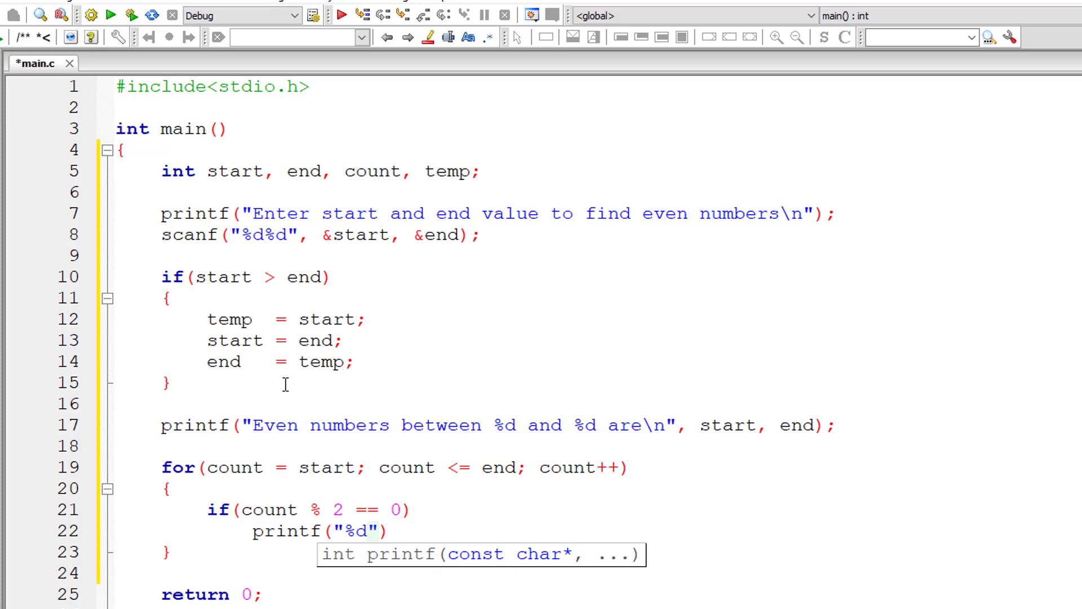
pyautogui.write('\\n", c')
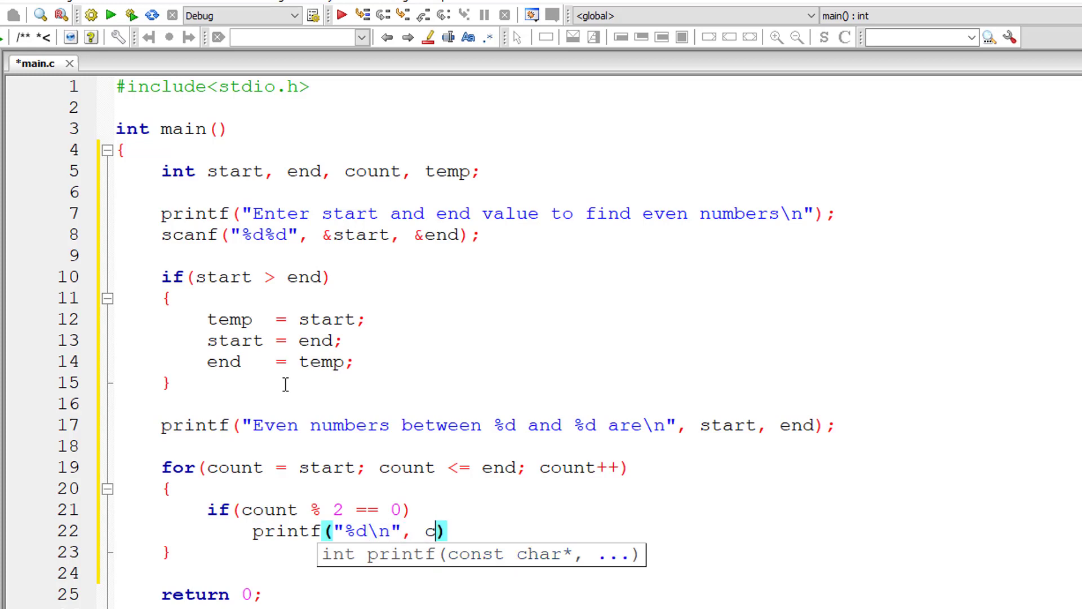
pyautogui.write('ount);')
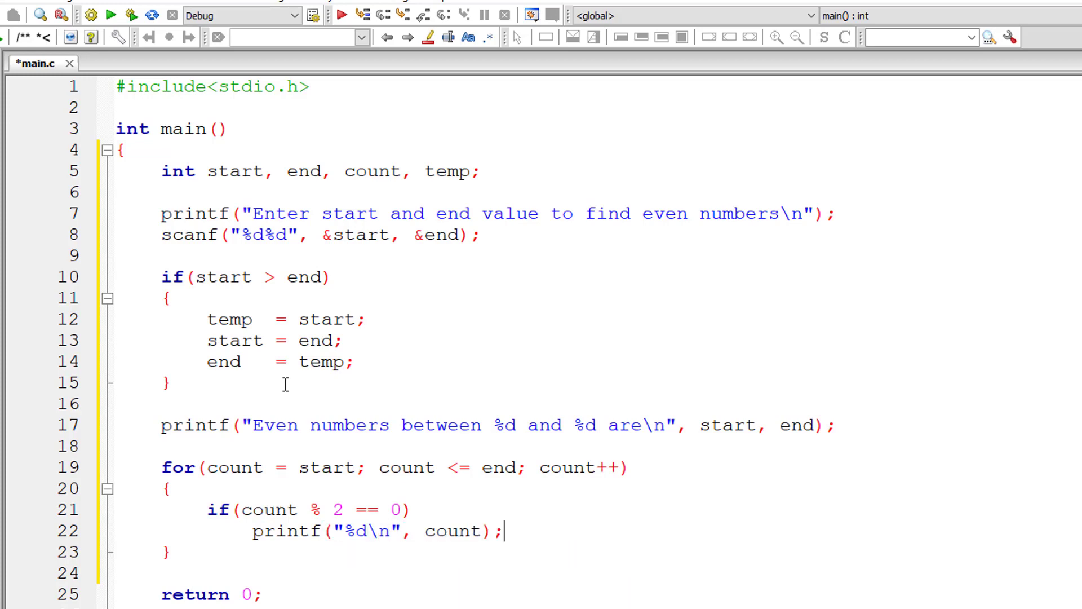
pyautogui.press('ctrl+s')
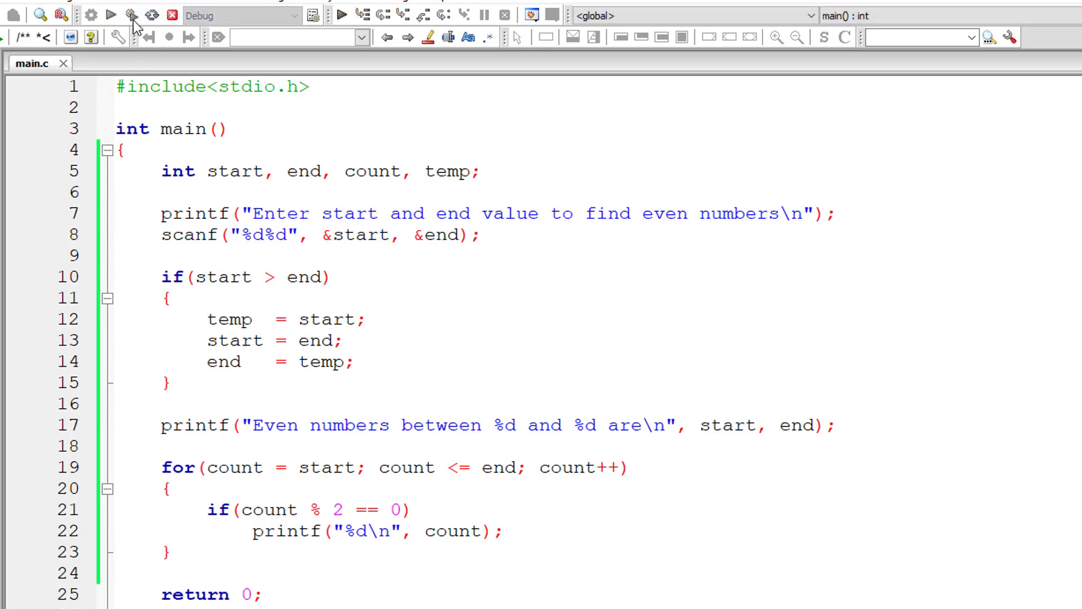
pyautogui.click(131, 15)
pyautogui.write('10')
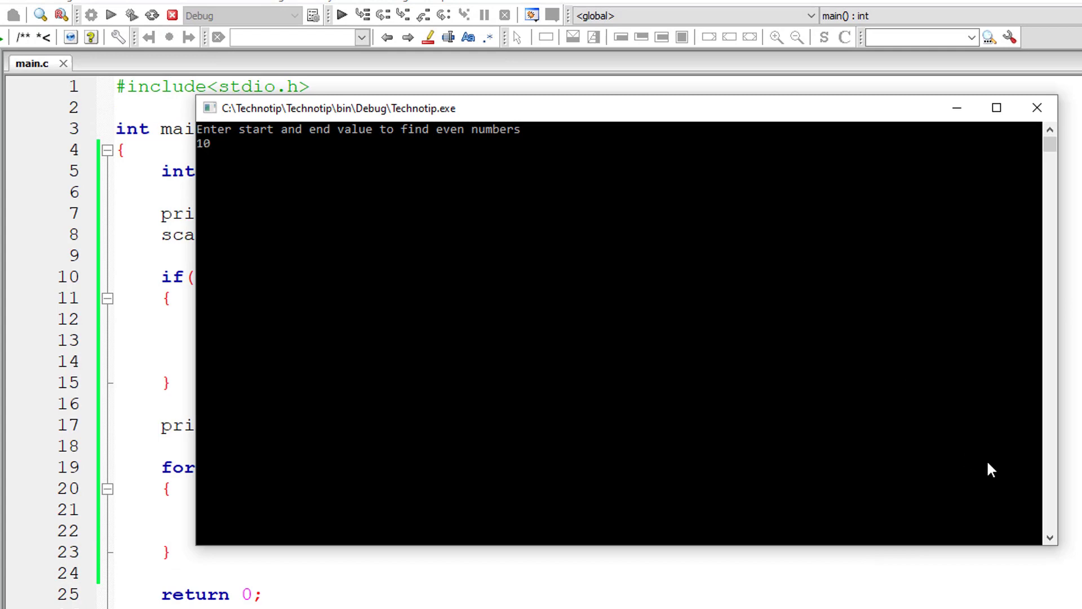
pyautogui.write('20')
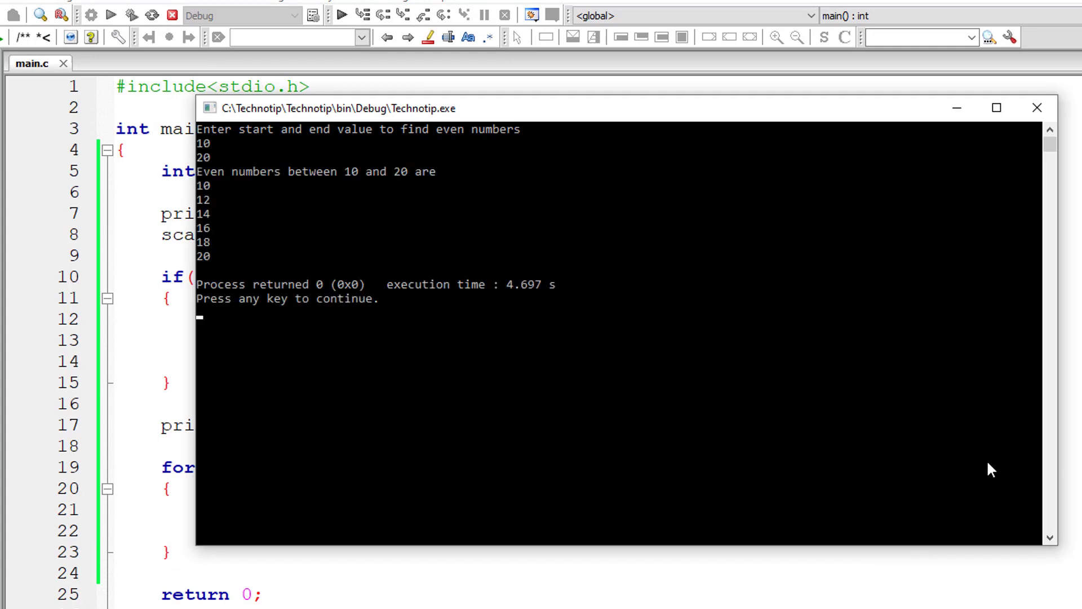
pyautogui.moveTo(280, 184)
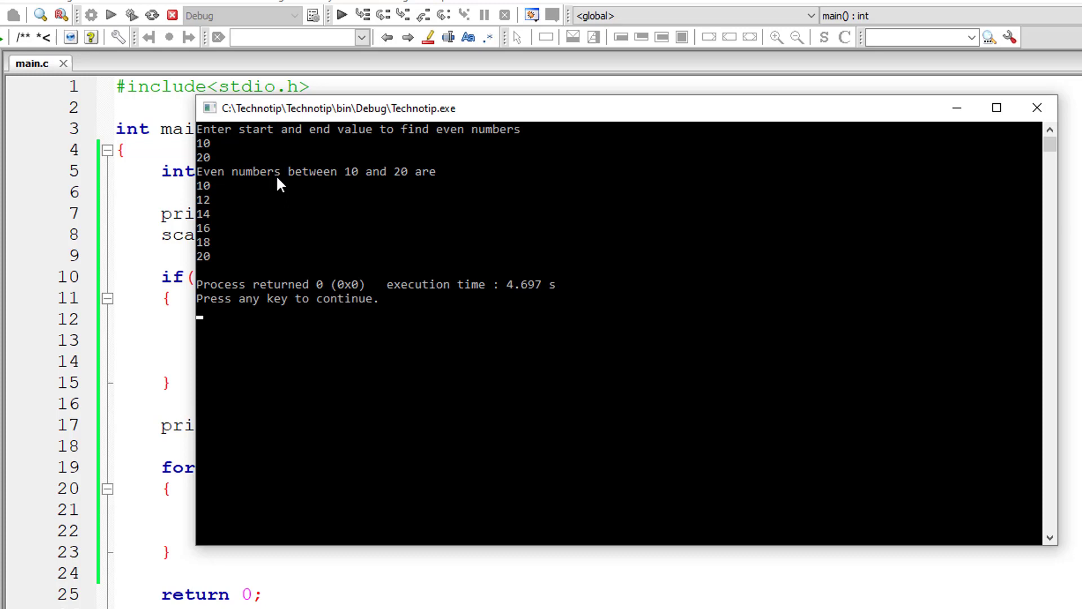
pyautogui.moveTo(232, 218)
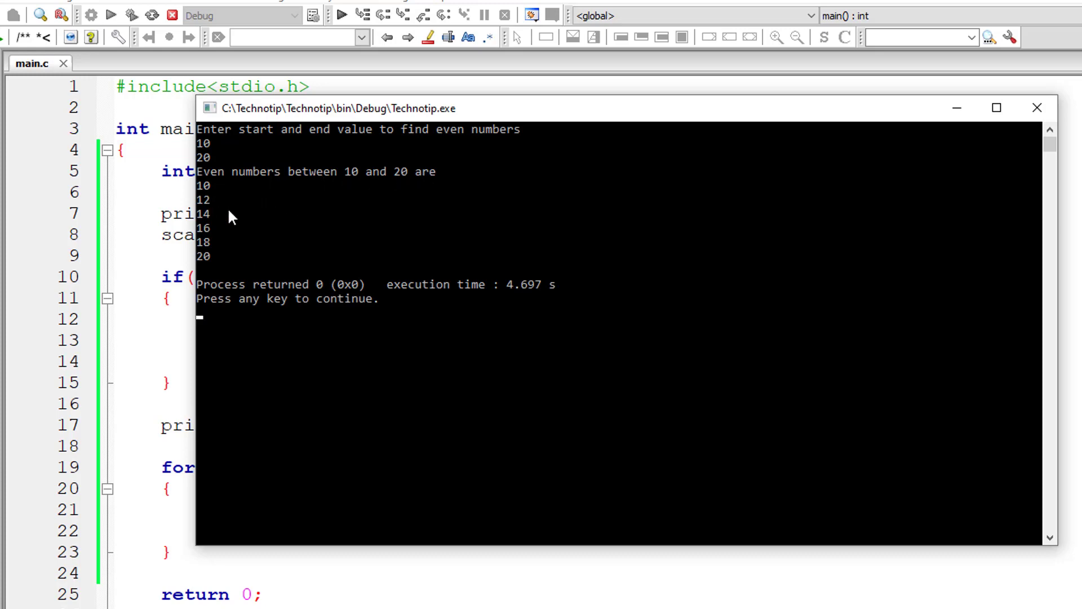
pyautogui.moveTo(982, 65)
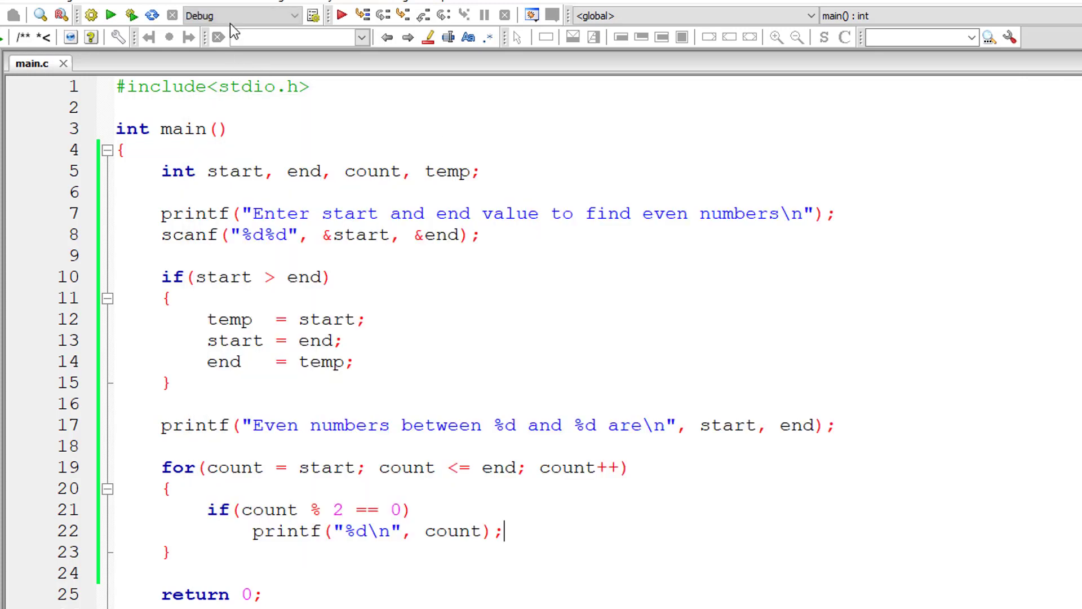
pyautogui.click(341, 13)
pyautogui.write('20')
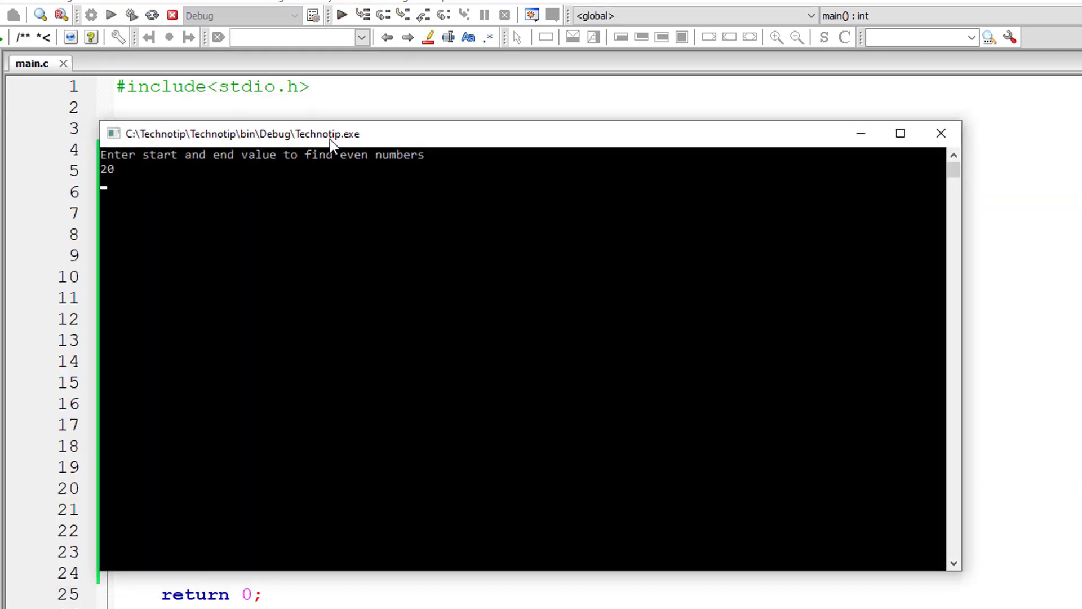
pyautogui.write('30')
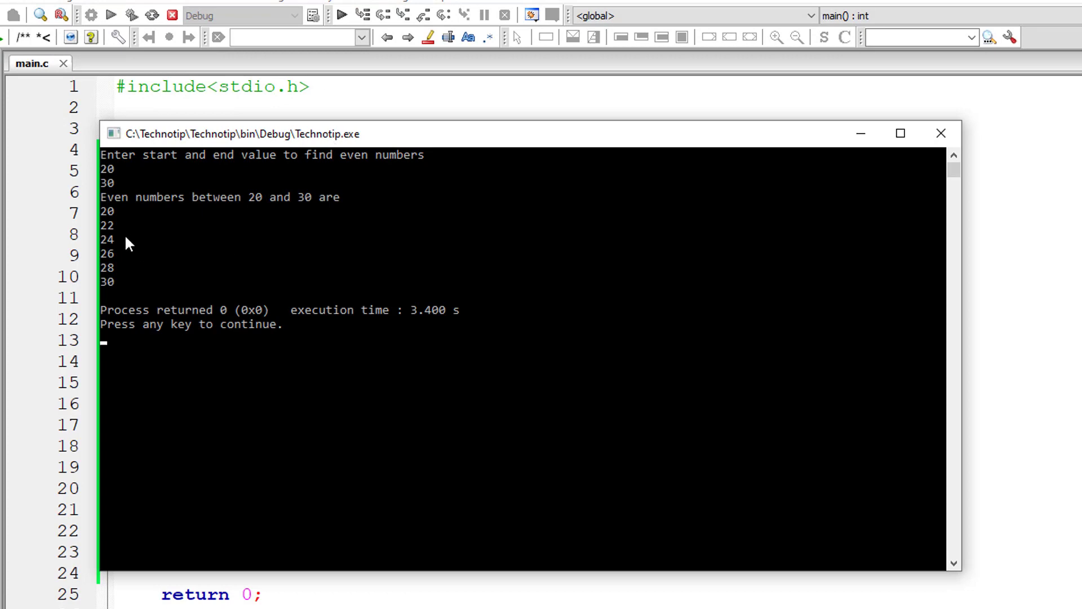
pyautogui.moveTo(213, 218)
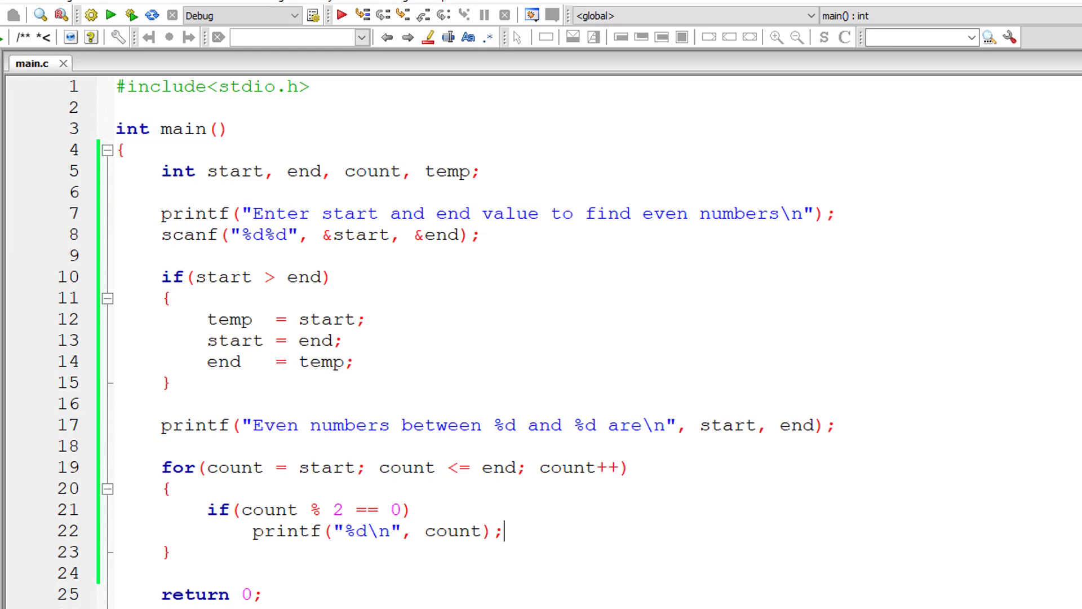
pyautogui.click(343, 14)
pyautogui.write('50')
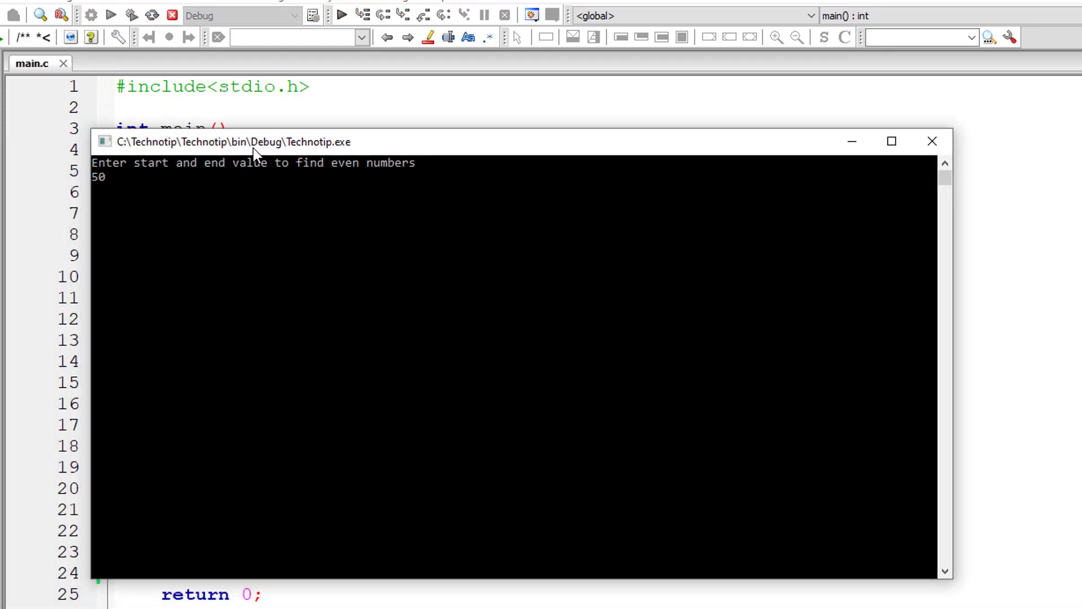
pyautogui.write('40')
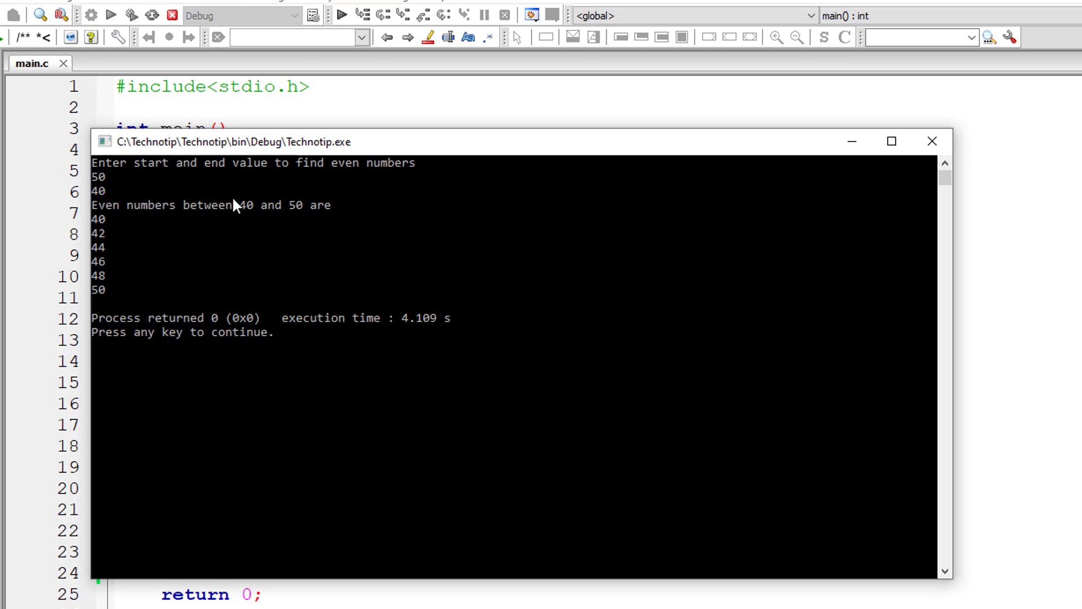
pyautogui.moveTo(274, 234)
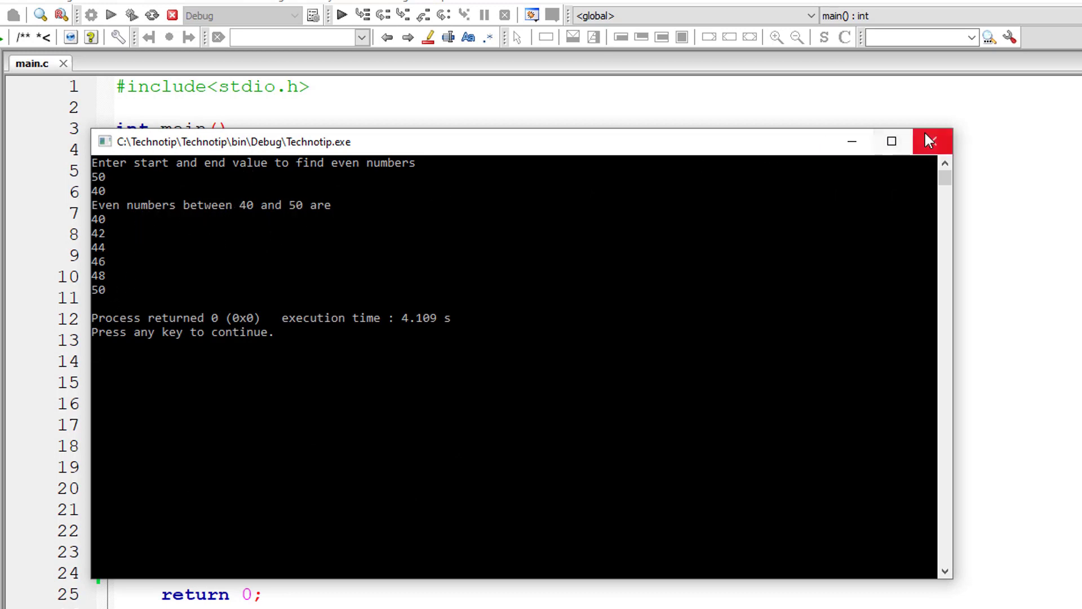
pyautogui.click(932, 141)
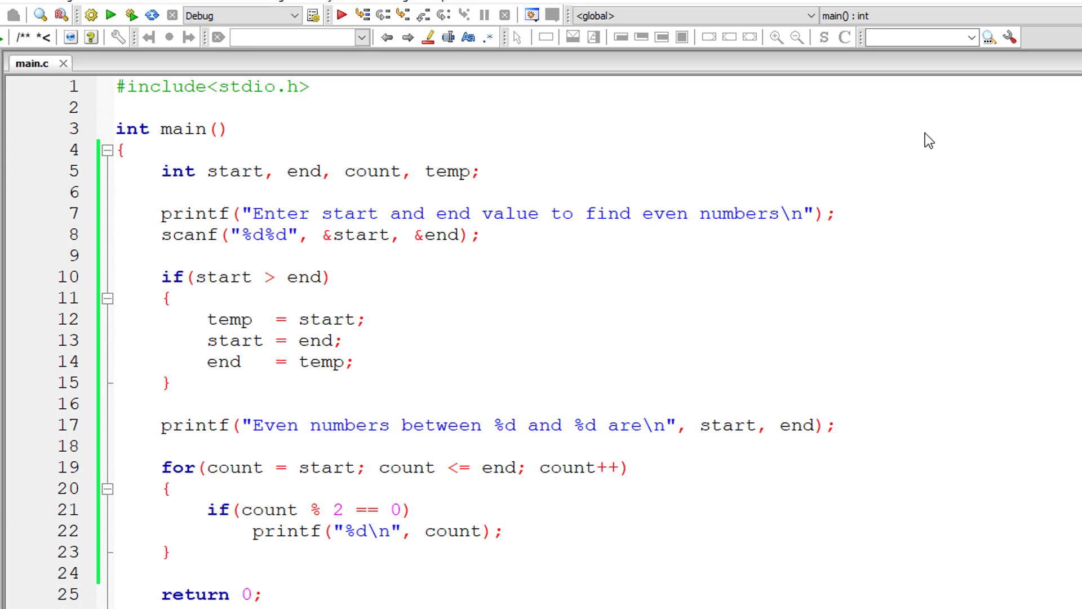